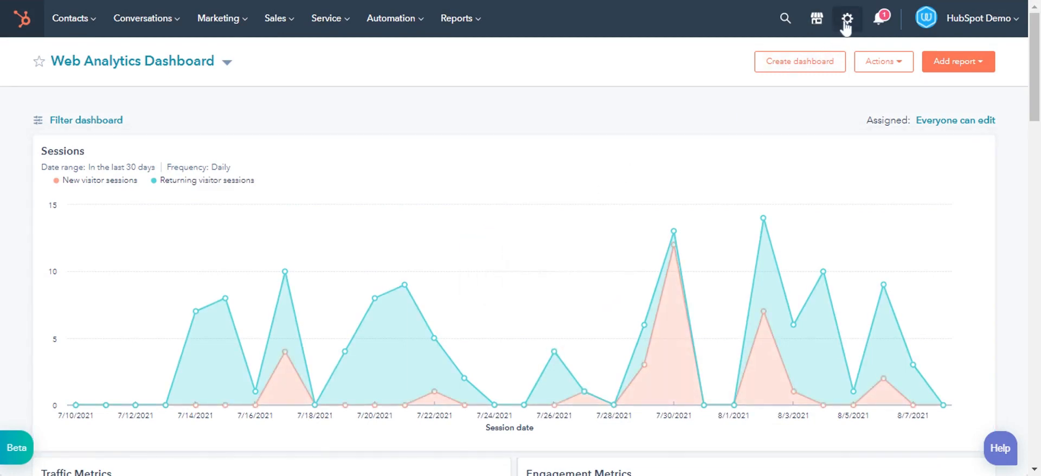
Step: Go from the Settings gear to the Properties page under Data Management
left_click(846, 18)
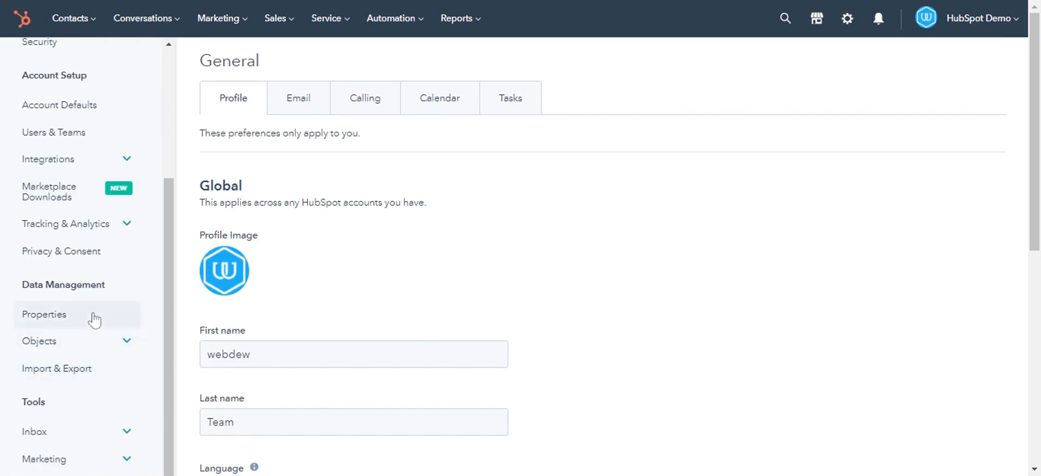
left_click(45, 314)
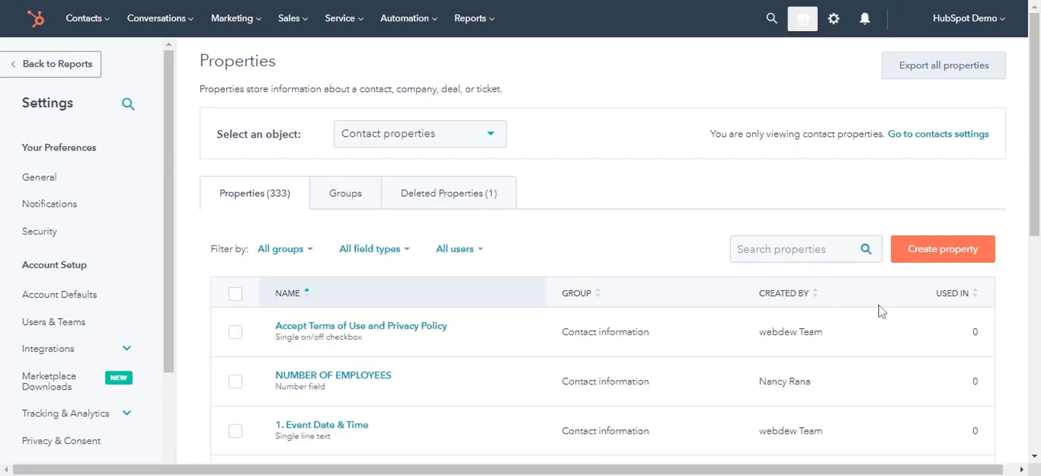
Step: Create a new property with object type Deal in the Deal activity group
left_click(942, 249)
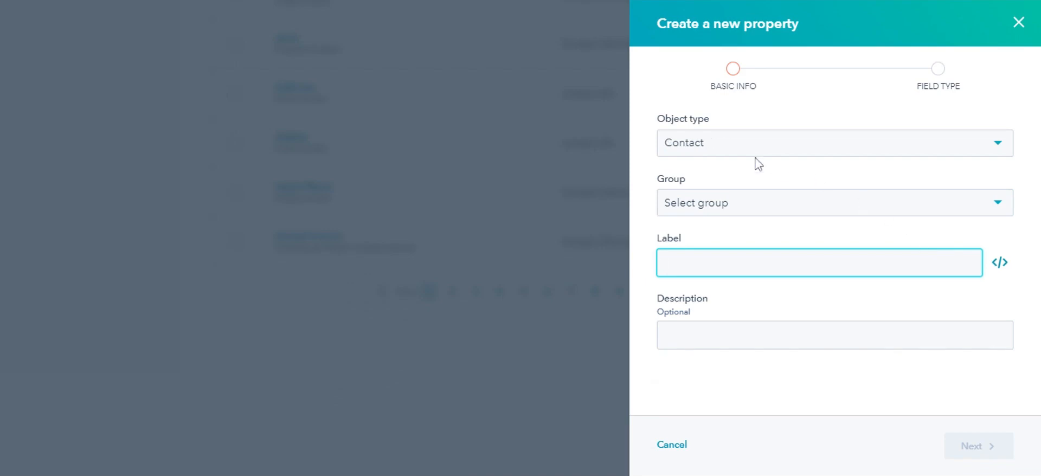
left_click(833, 143)
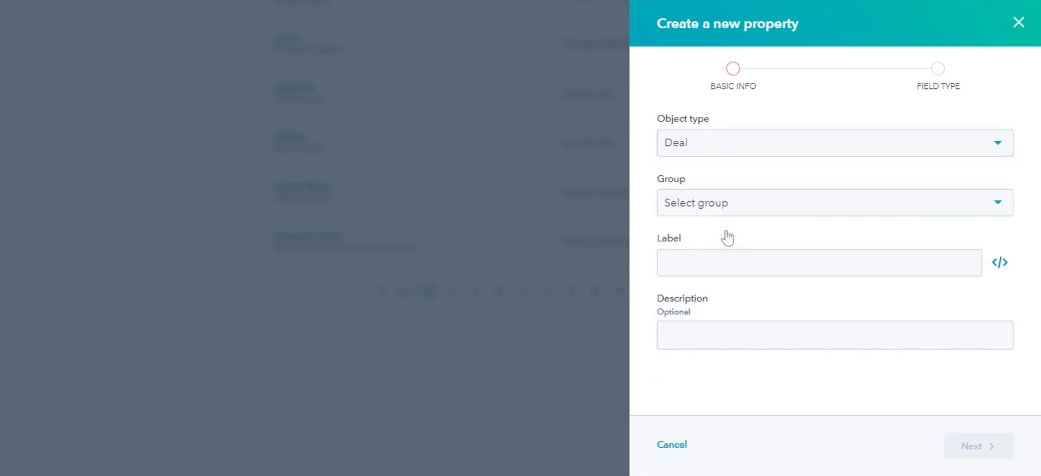
left_click(833, 202)
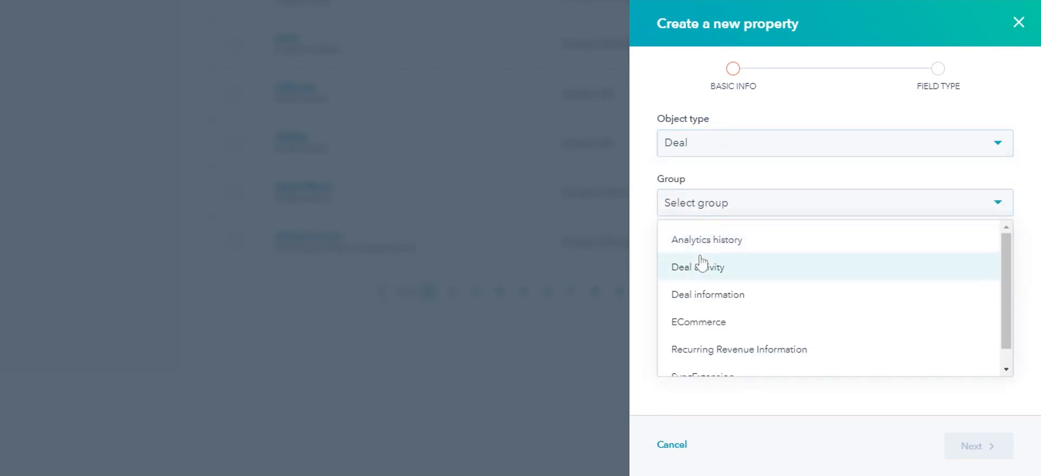
left_click(698, 266)
type("Deal test property")
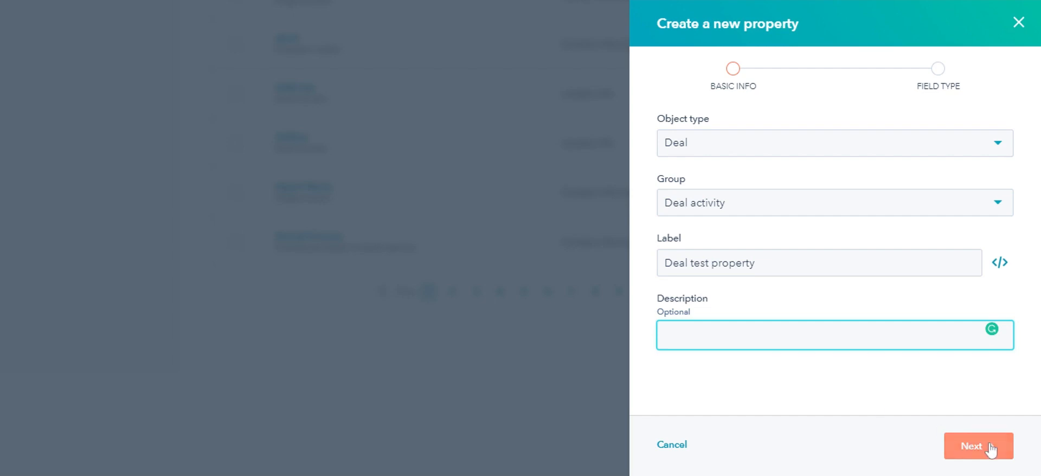
Step: Advance to the field type step and choose Calculation
left_click(978, 446)
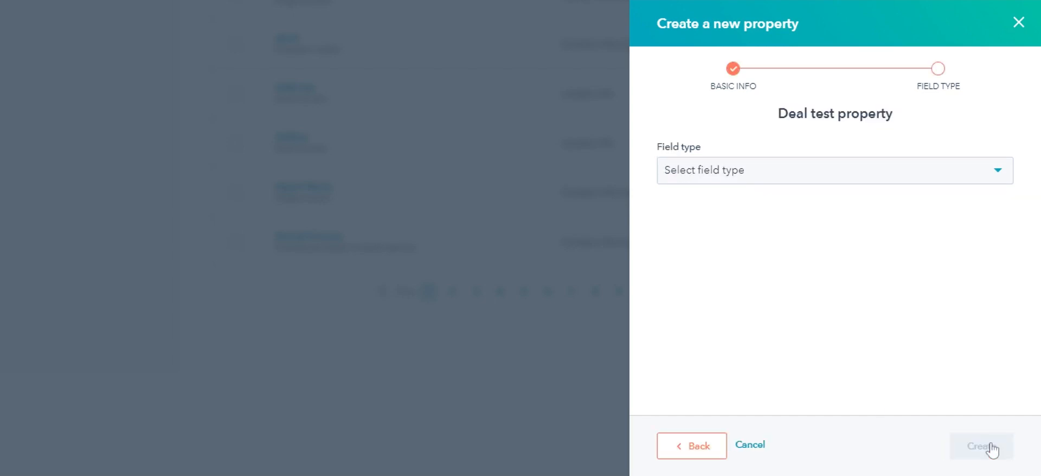
mouse_move(805, 182)
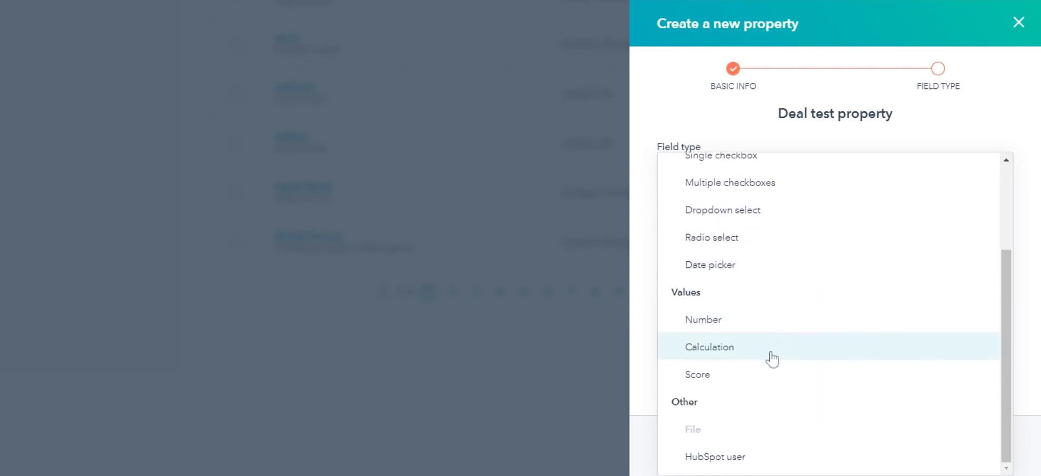
left_click(709, 346)
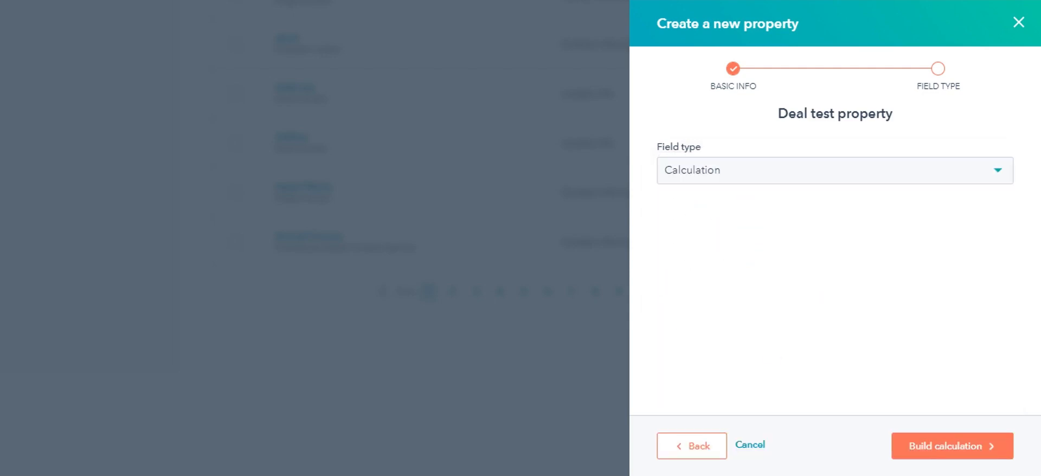
Step: Build a Min calculation over associated Contacts' Last sequence enrolled property
left_click(951, 446)
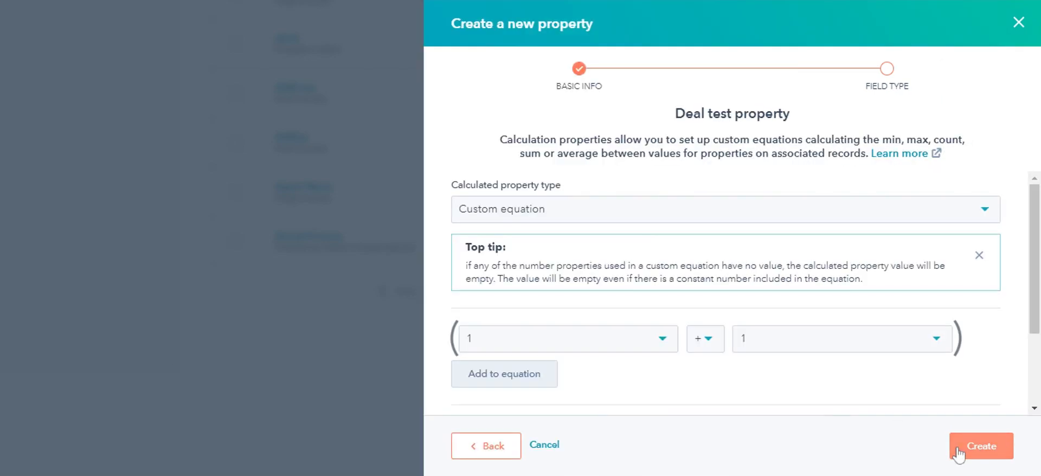
mouse_move(546, 199)
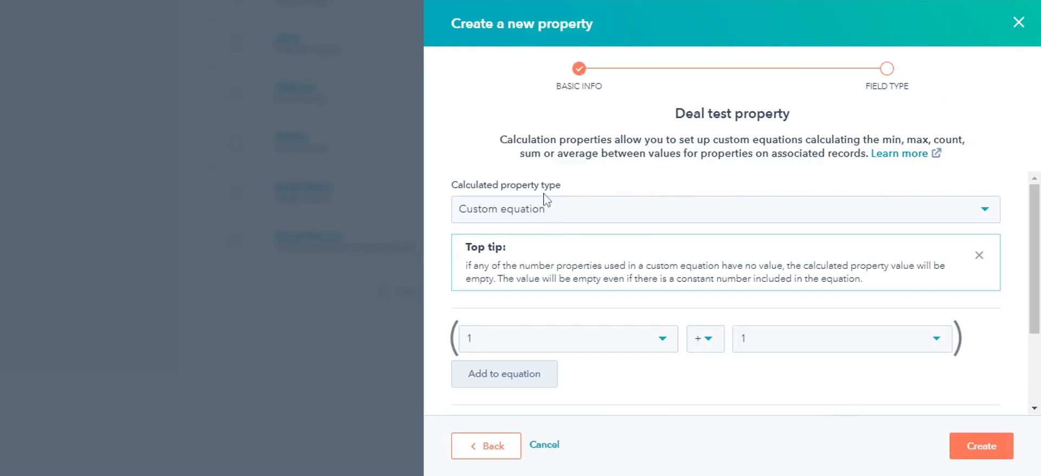
left_click(724, 209)
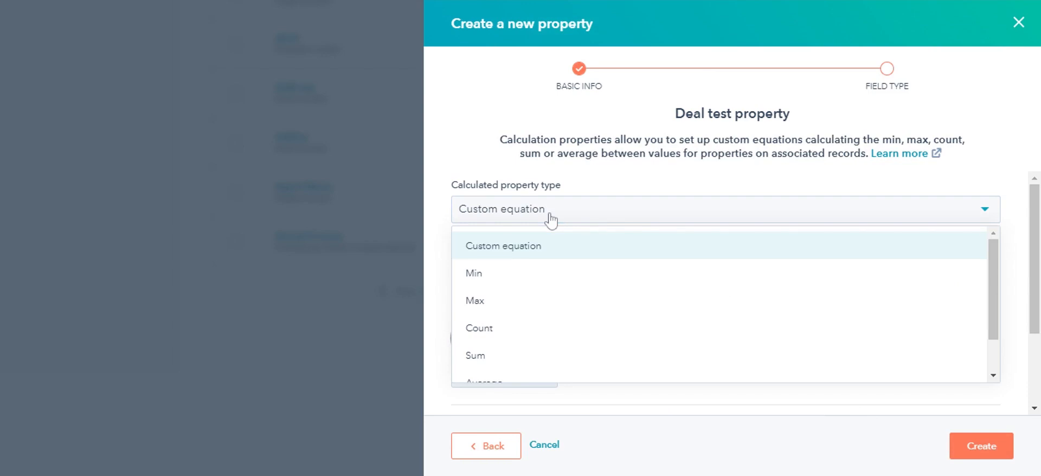
mouse_move(541, 279)
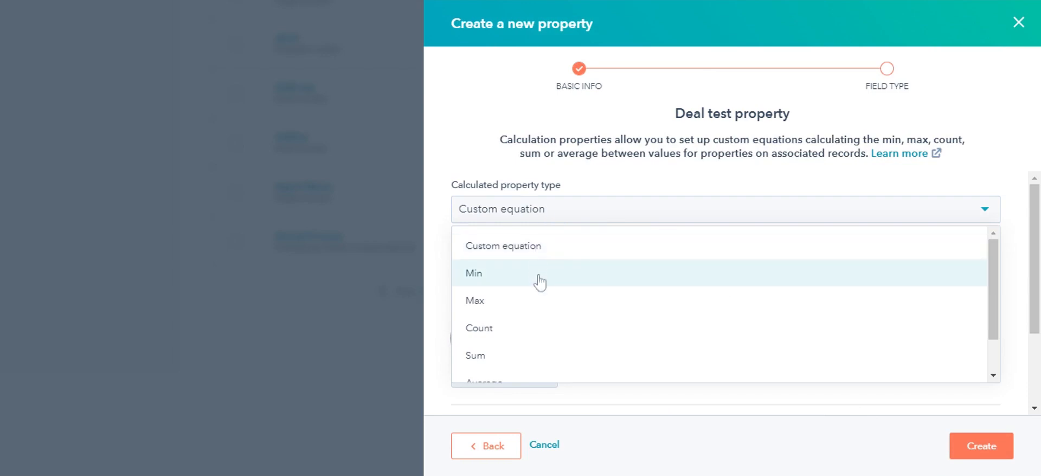
left_click(473, 272)
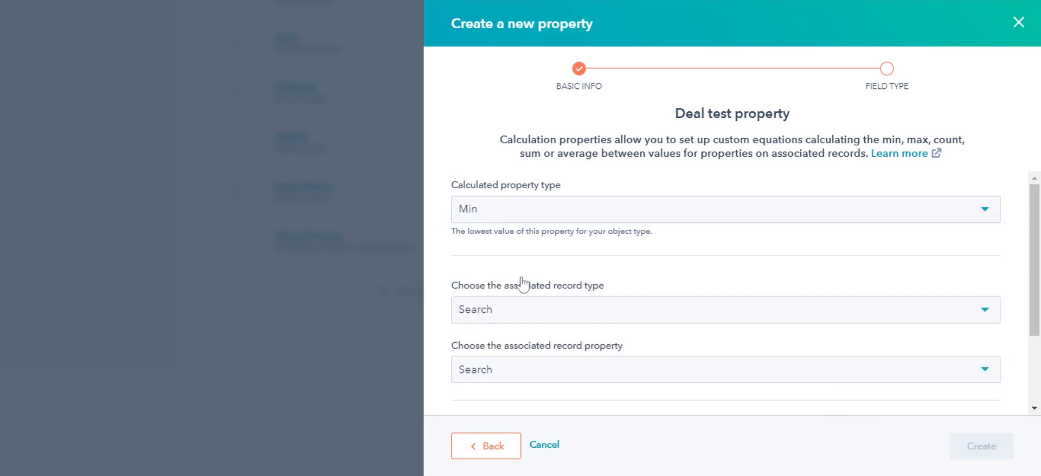
left_click(724, 310)
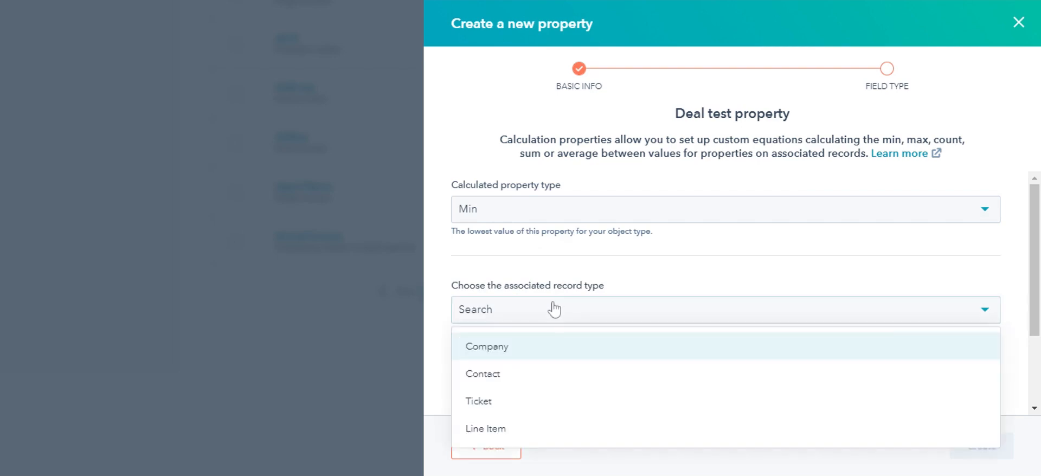
mouse_move(535, 361)
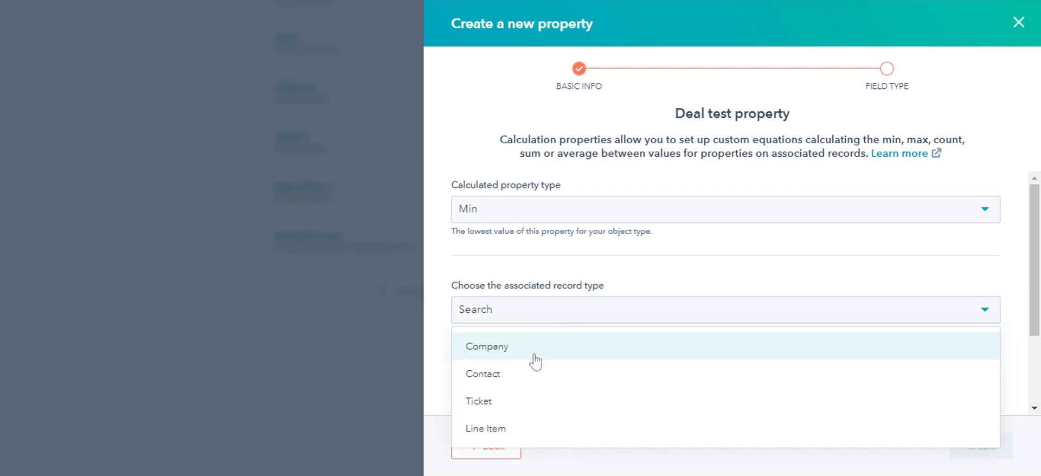
left_click(483, 373)
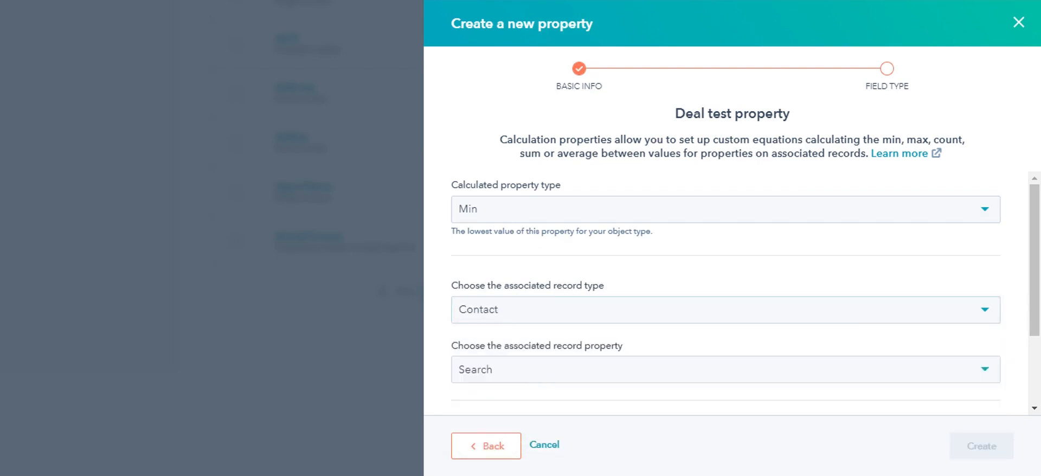
left_click(724, 369)
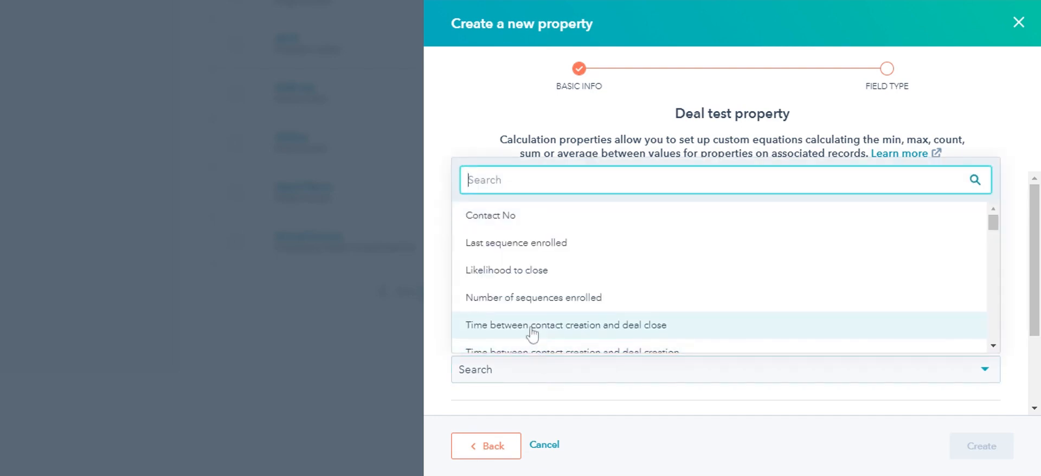
left_click(516, 242)
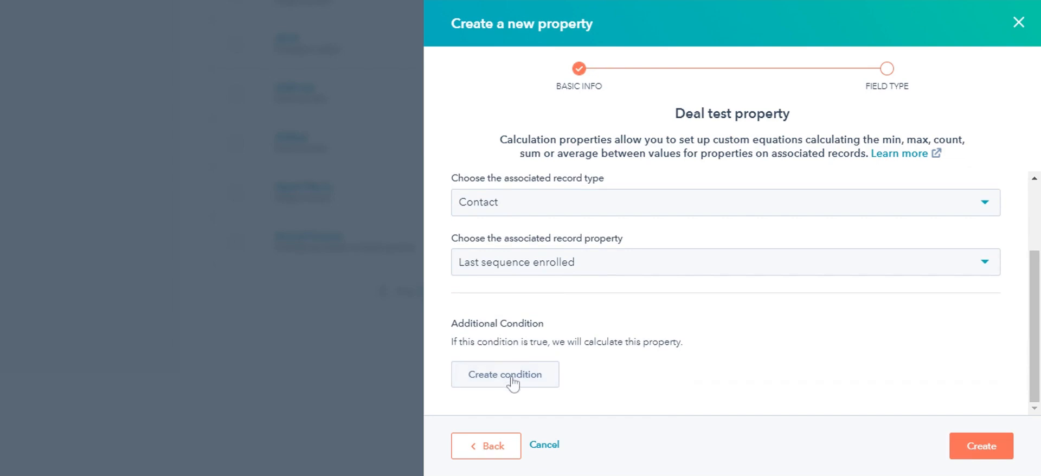
Step: Add the condition Annual income equals 5-10 LPA and create the property
left_click(504, 373)
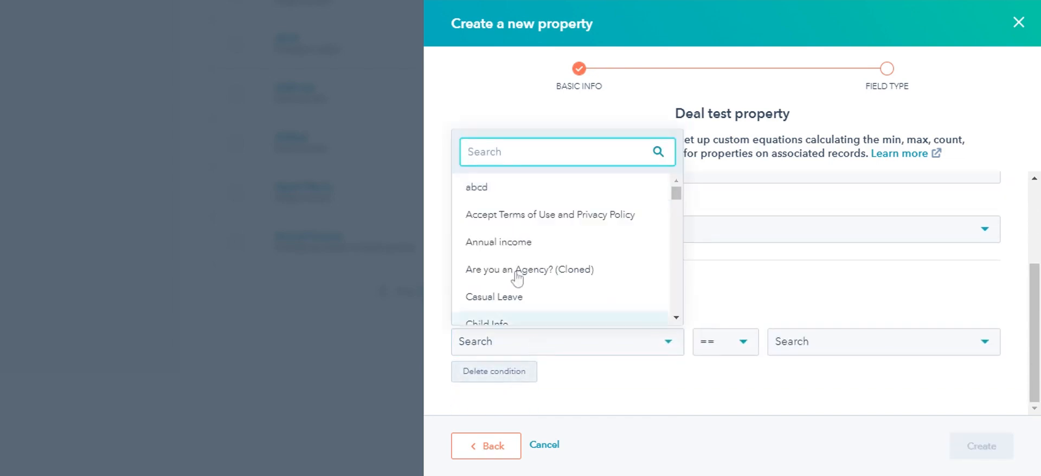
left_click(498, 242)
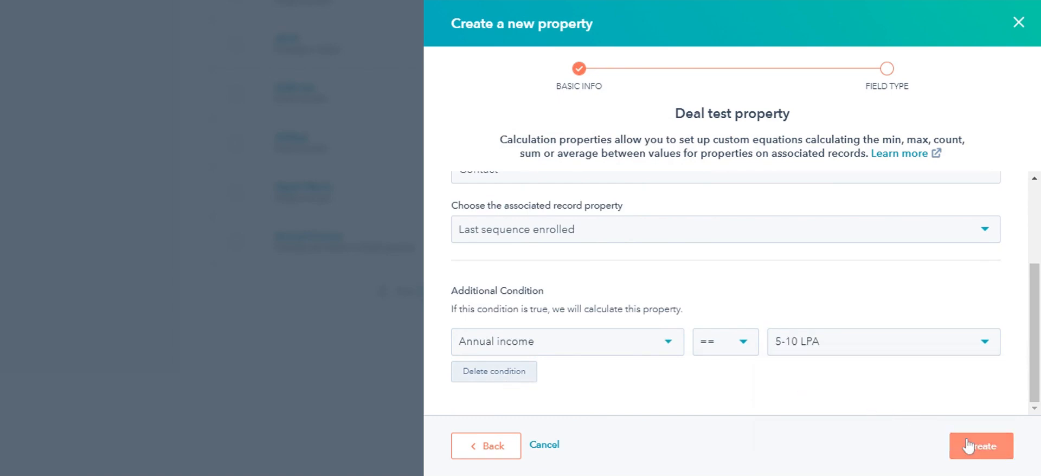
left_click(981, 446)
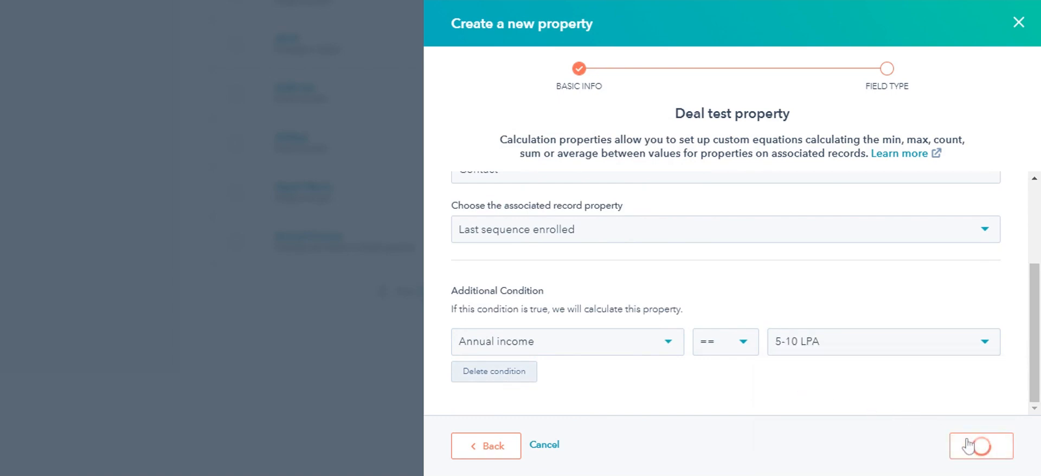
left_click(981, 446)
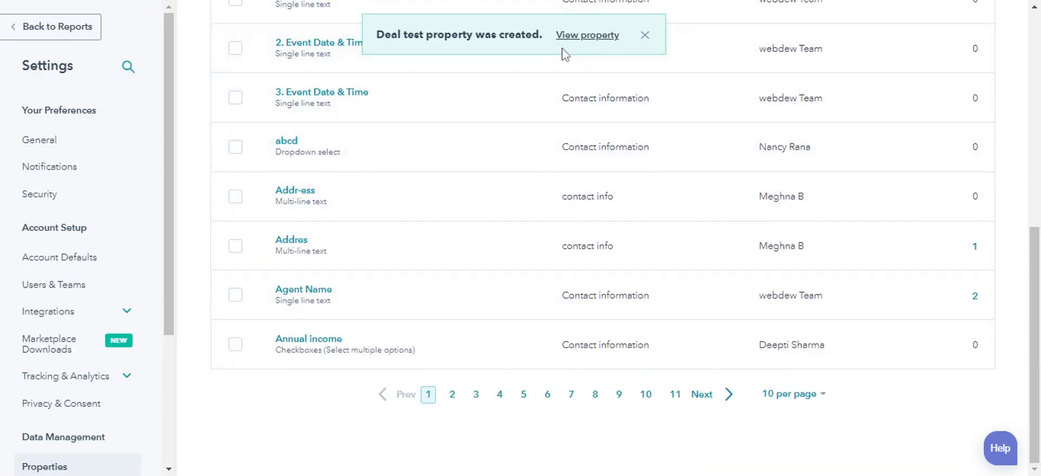